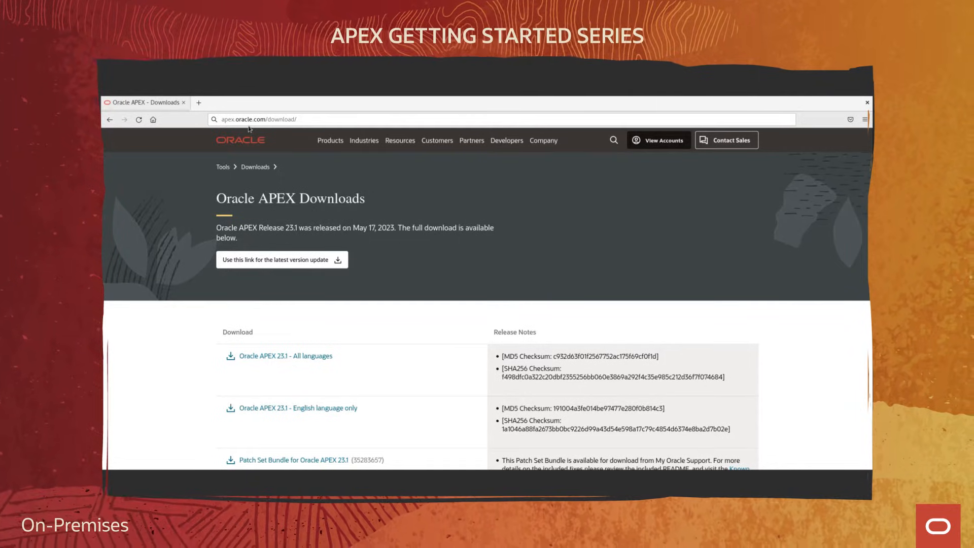
# Leave the APEX 23.1 download page for a terminal inside the extracted apex folder.
pyautogui.click(277, 260)
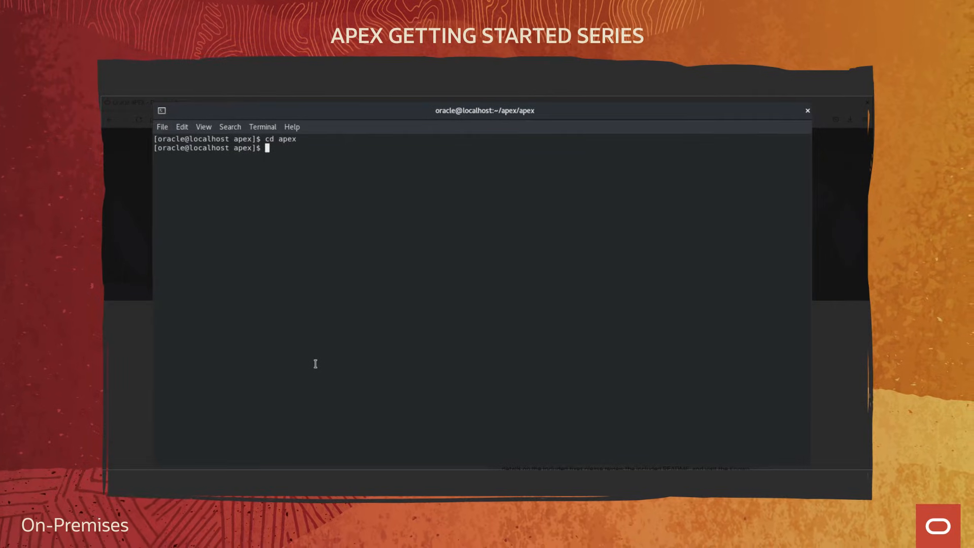
# List the apex install files, start SQLcl with /nolog, and connect as SYS AS SYSDBA.
pyautogui.write('ls')
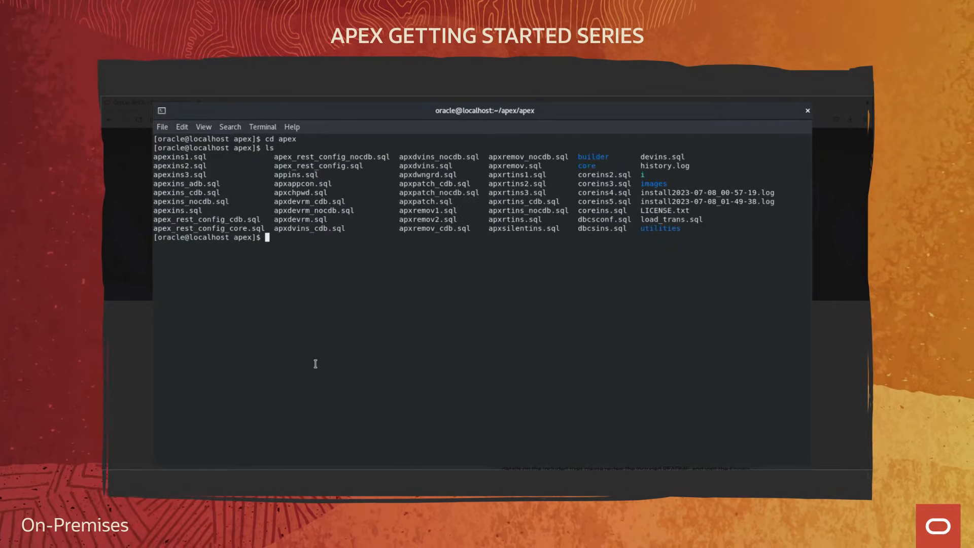
pyautogui.write('sql /')
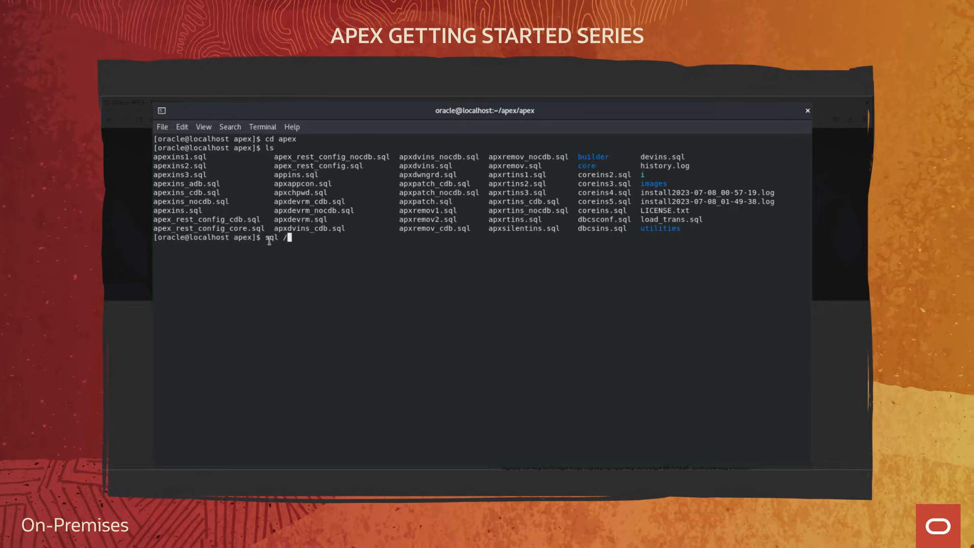
pyautogui.write('nolog')
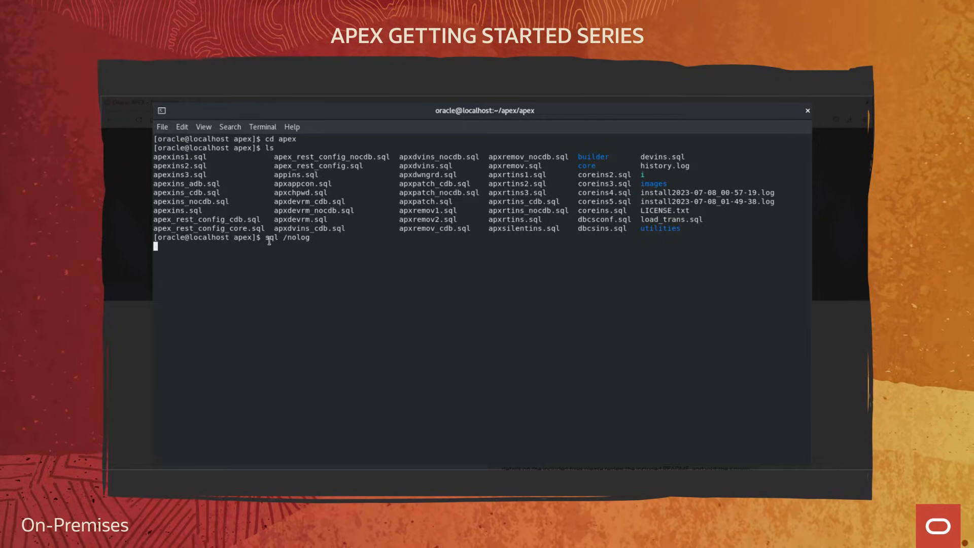
pyautogui.write('connect sys a')
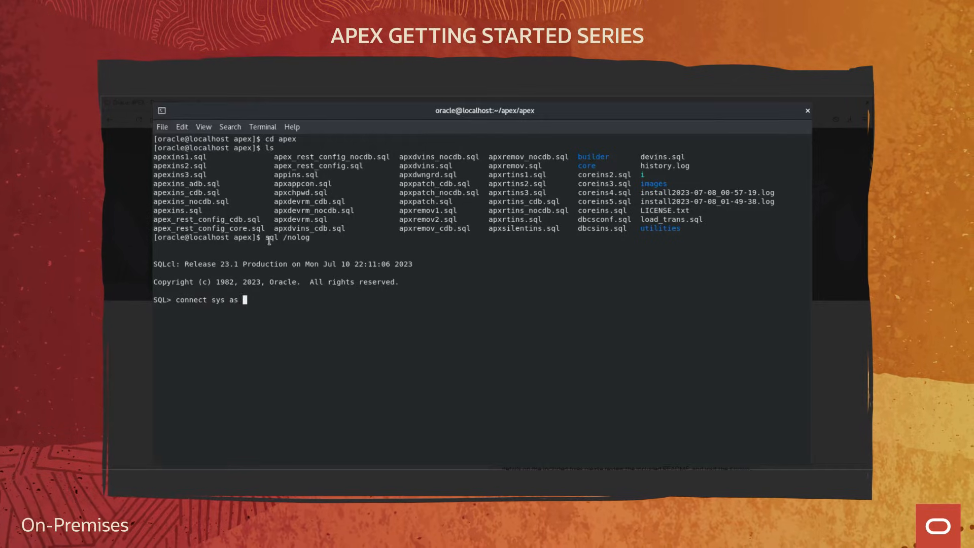
pyautogui.write('sysdba')
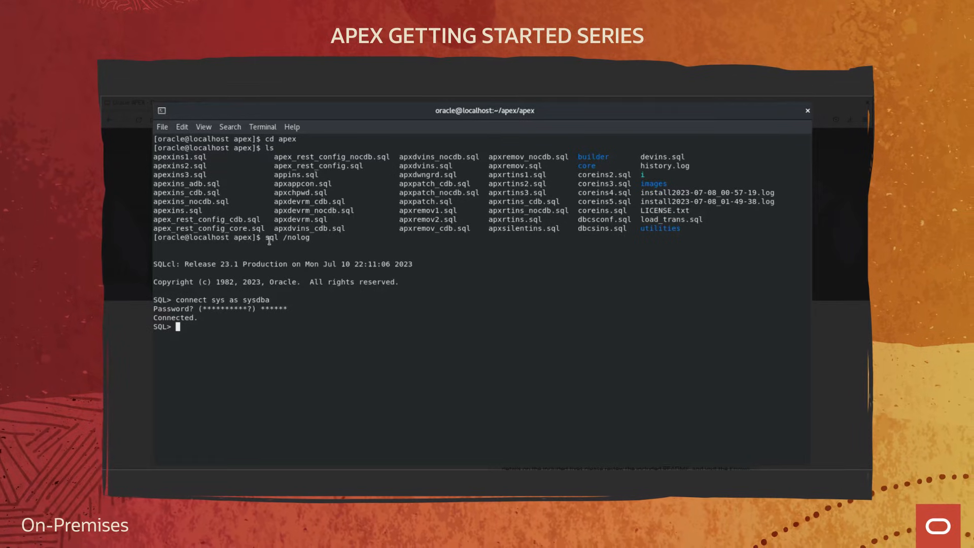
pyautogui.write('@')
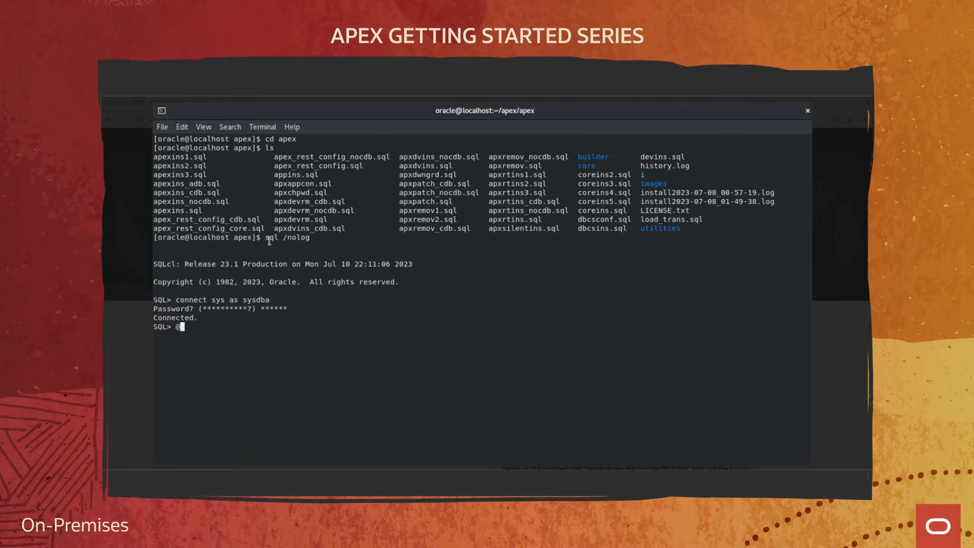
pyautogui.write('apexins.sql')
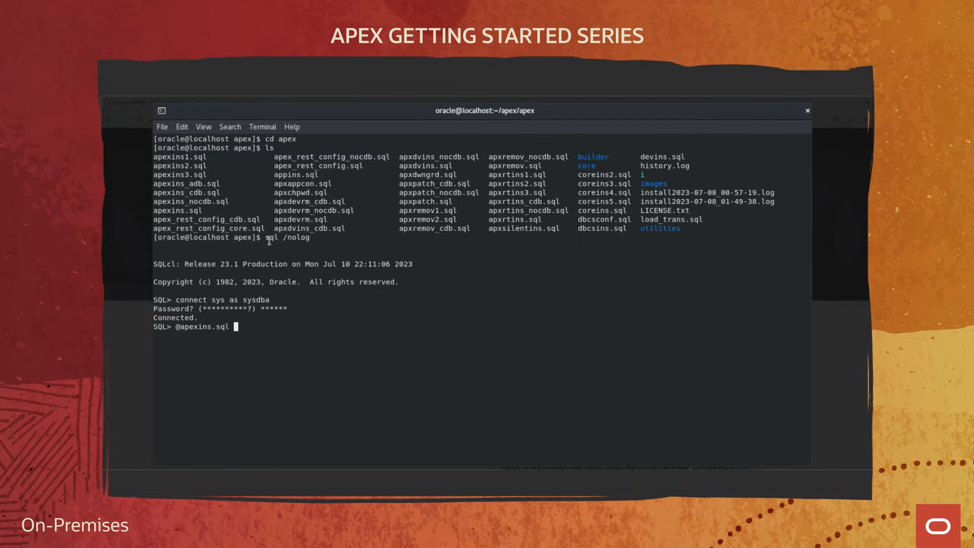
pyautogui.write('SYSAUX SYSAUX')
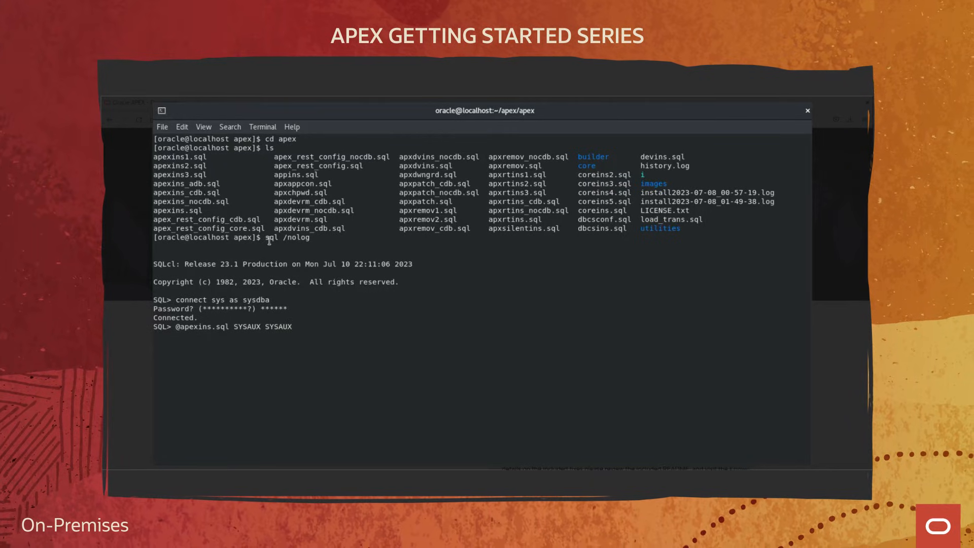
pyautogui.write('TEMP')
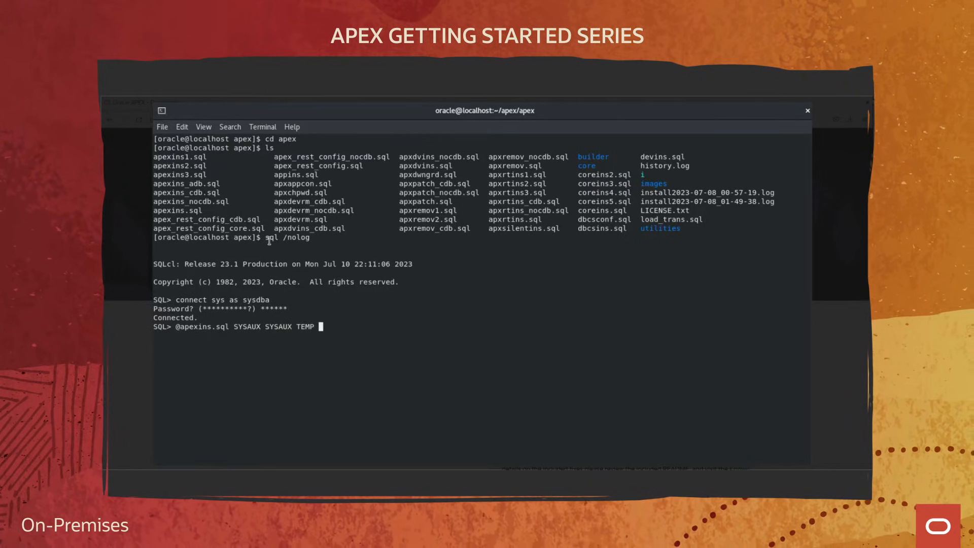
pyautogui.write('/i/')
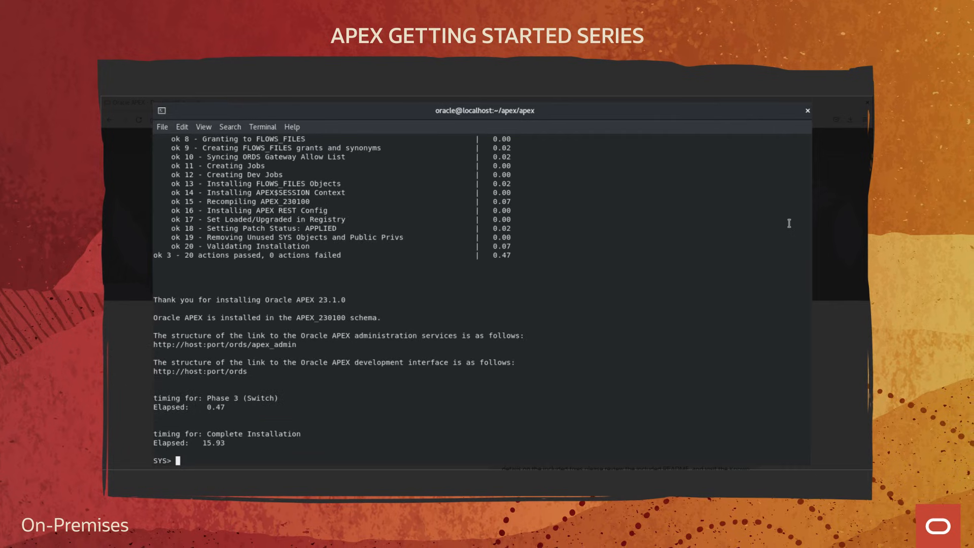
pyautogui.moveTo(243, 410)
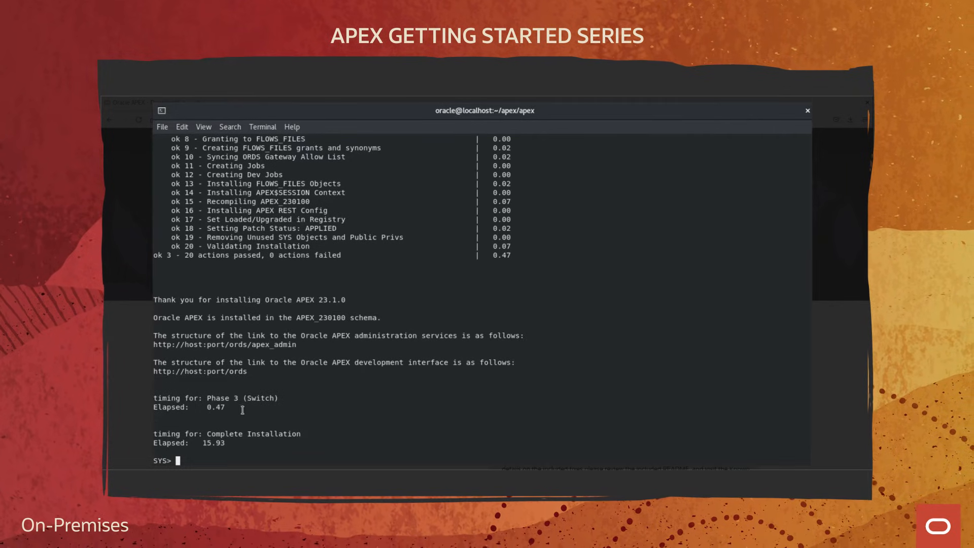
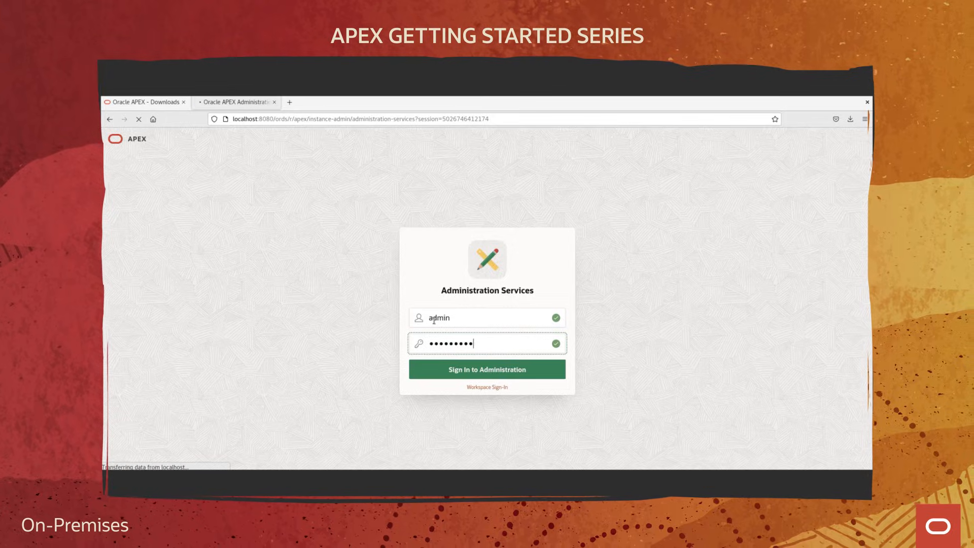
pyautogui.click(487, 369)
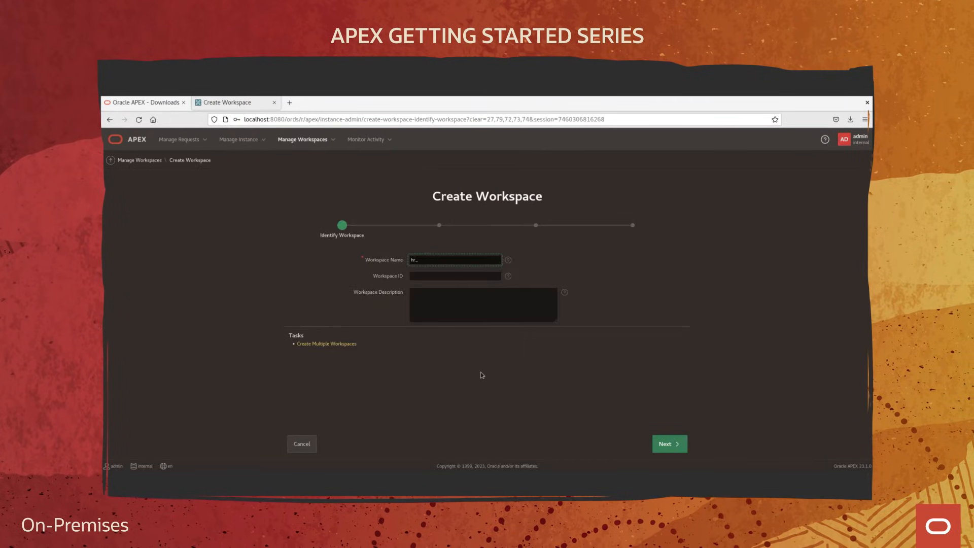
pyautogui.click(670, 443)
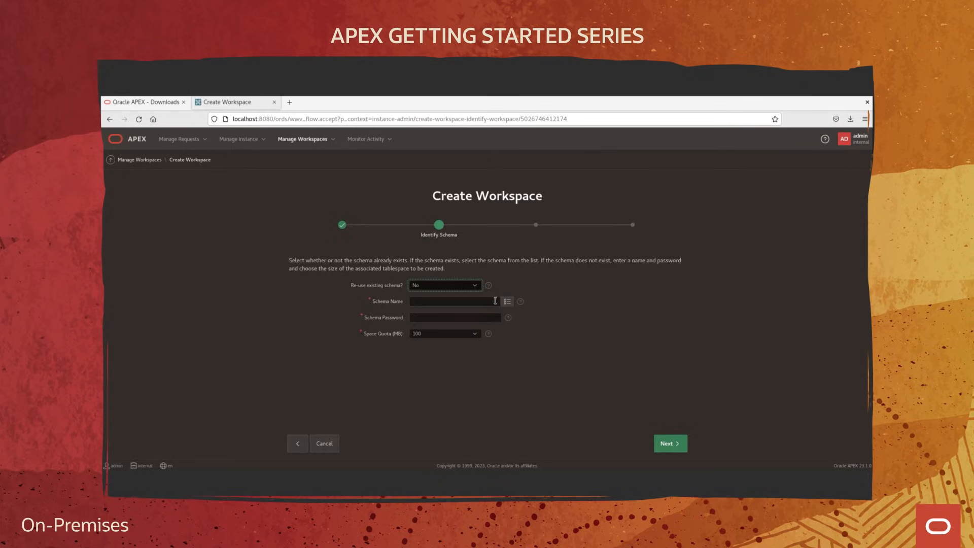
pyautogui.write('hr_ws')
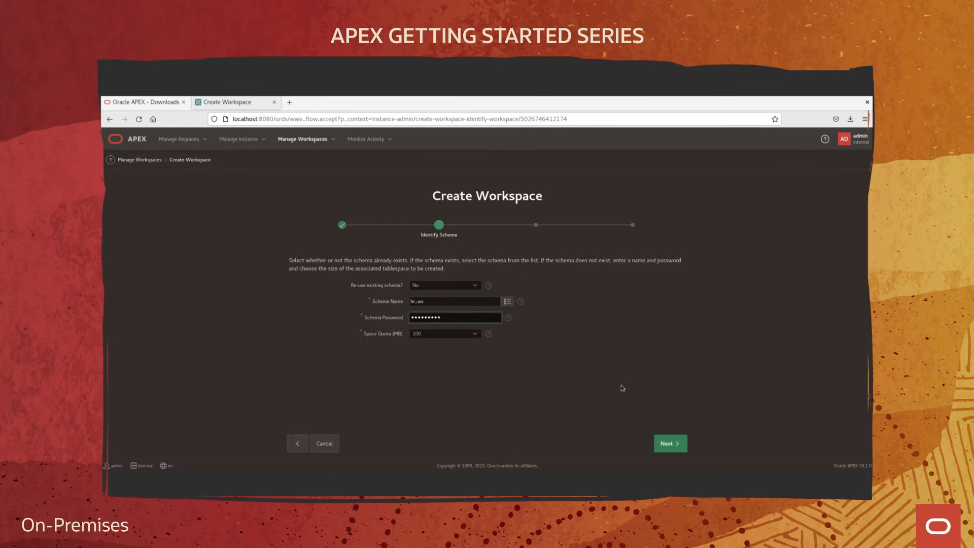
pyautogui.click(669, 443)
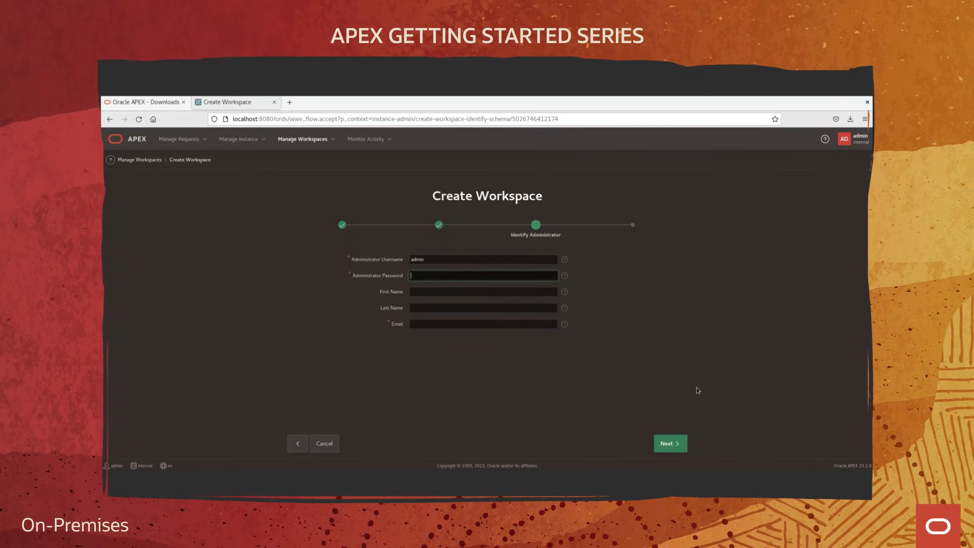
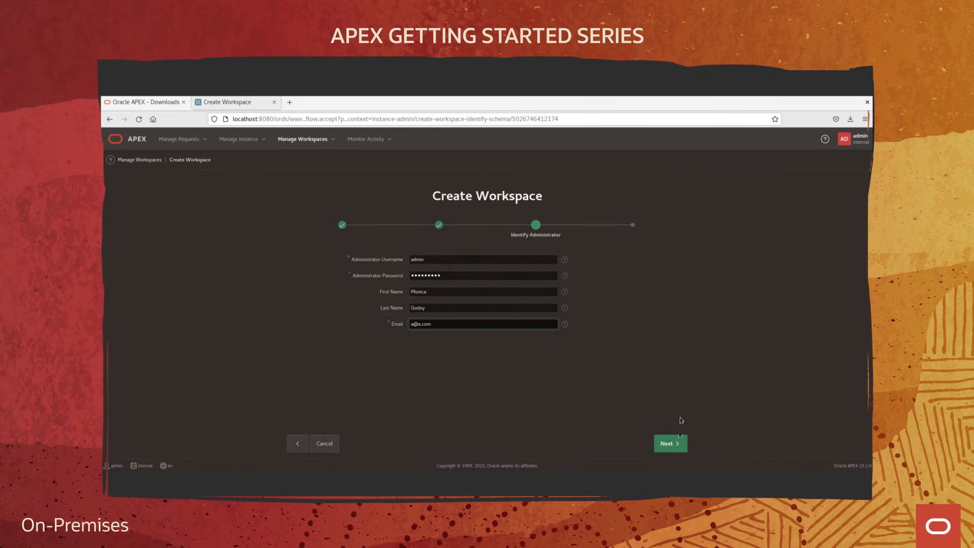
pyautogui.click(670, 443)
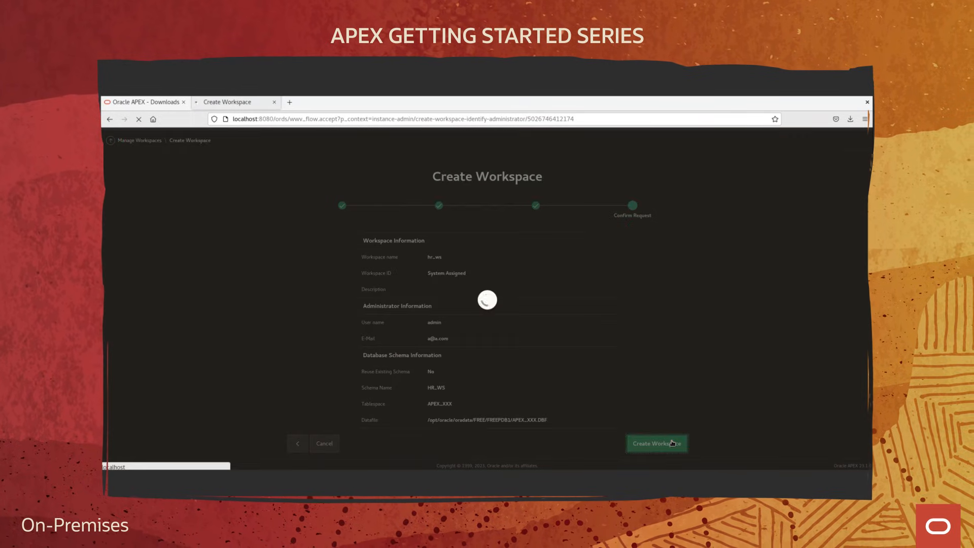
pyautogui.click(657, 443)
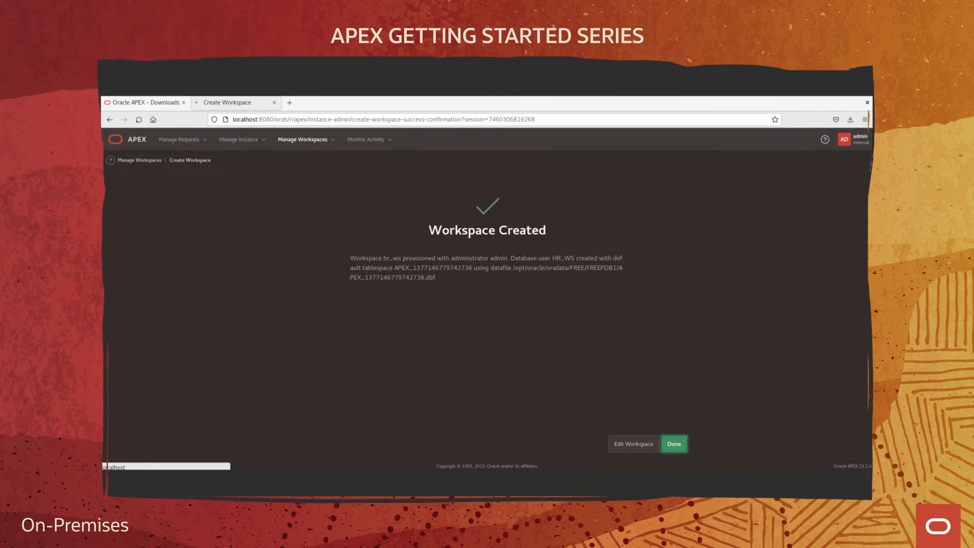
# Sign out, sign in to hr_ws as admin, and set the required new password.
pyautogui.click(673, 444)
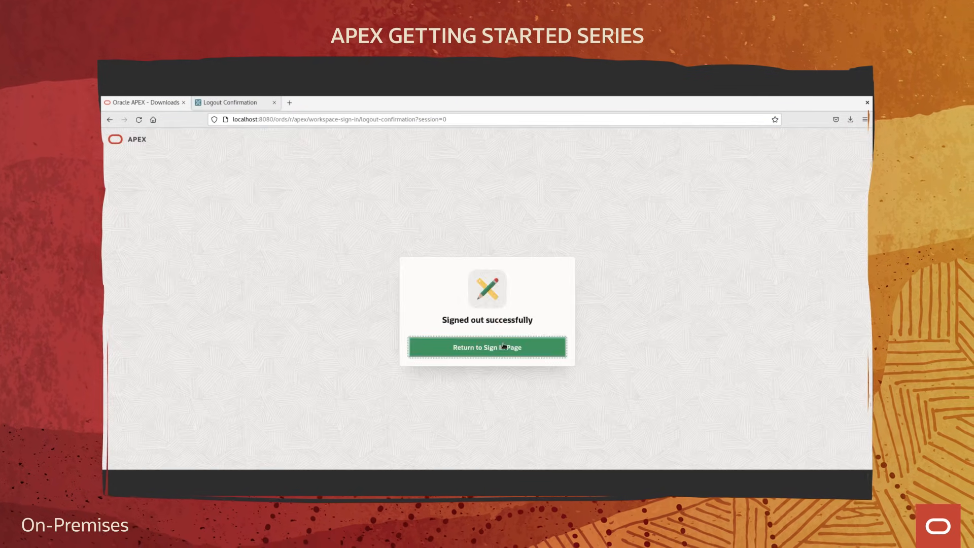
pyautogui.click(487, 347)
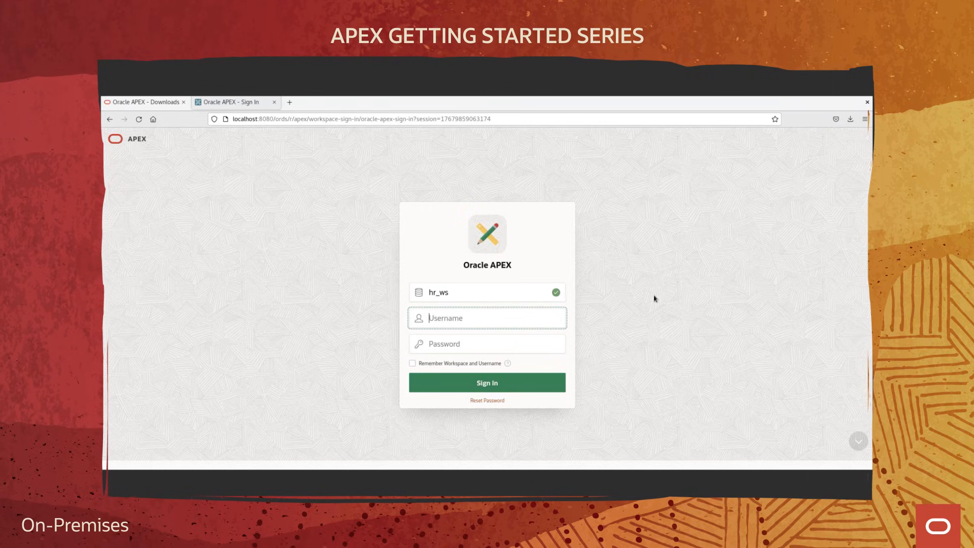
pyautogui.write('admin')
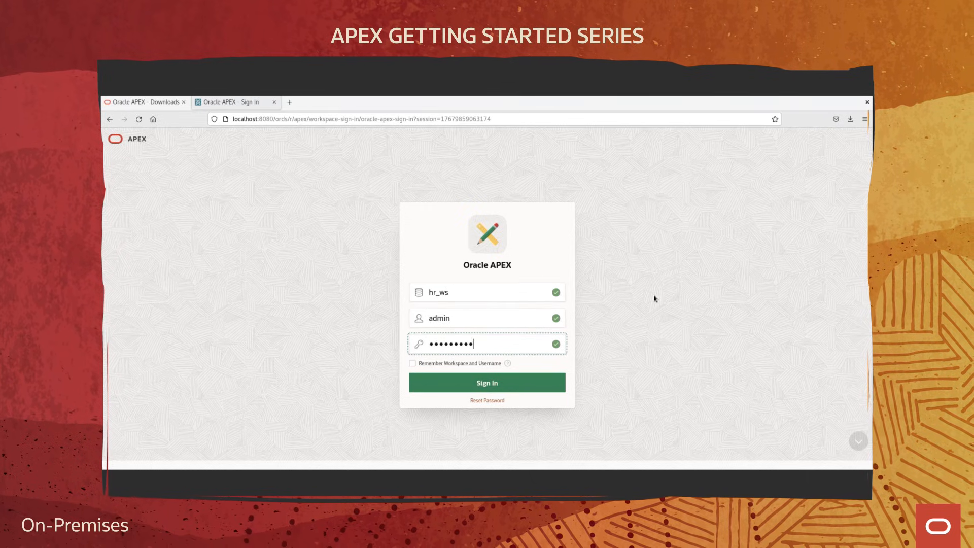
pyautogui.click(487, 382)
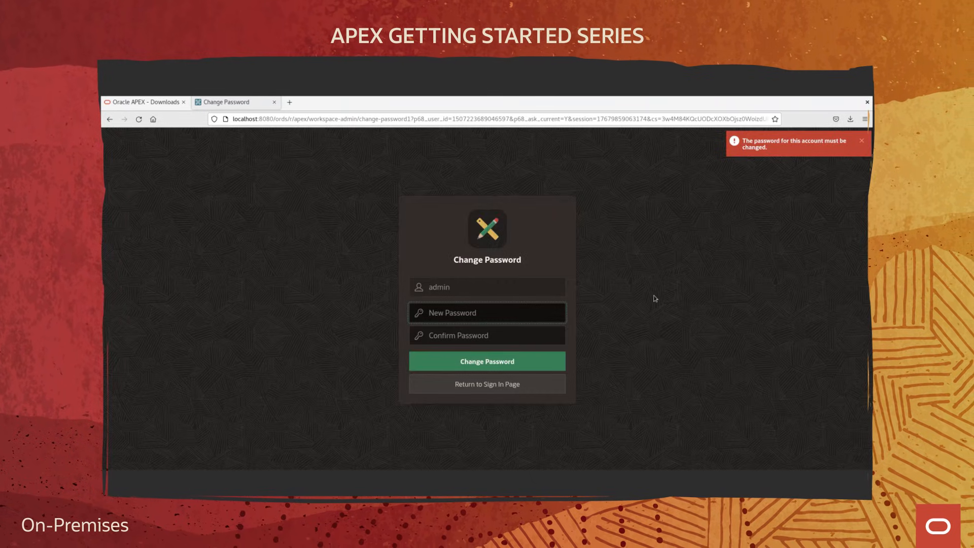
pyautogui.write('••••••••••••')
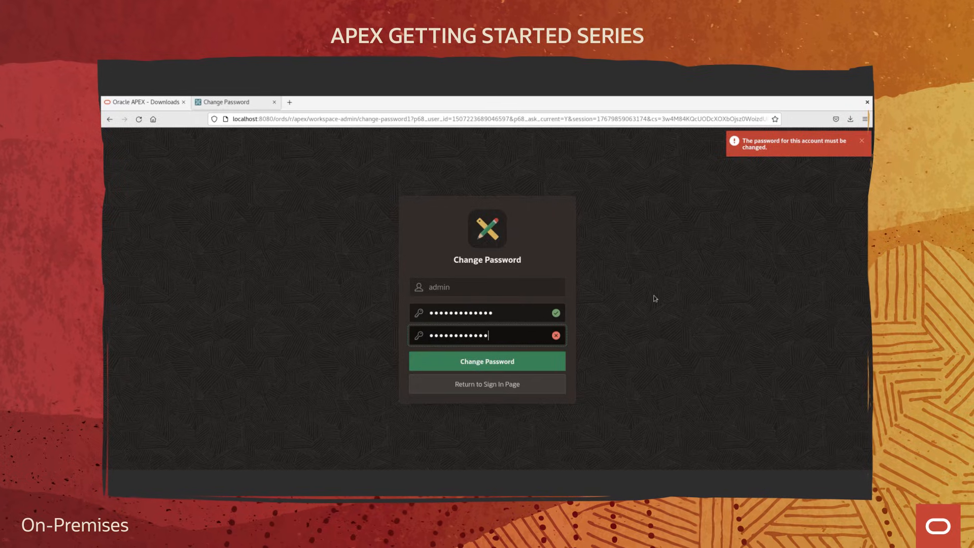
pyautogui.click(487, 361)
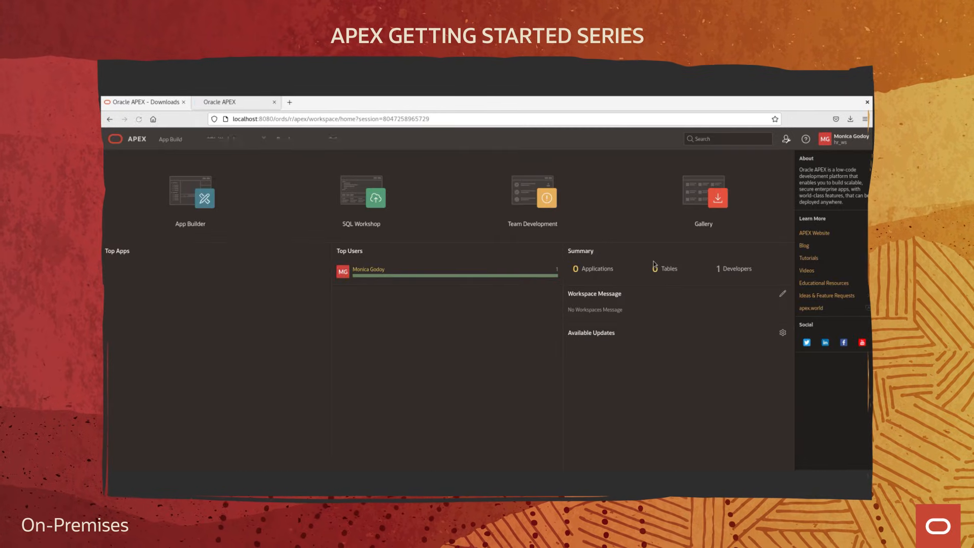